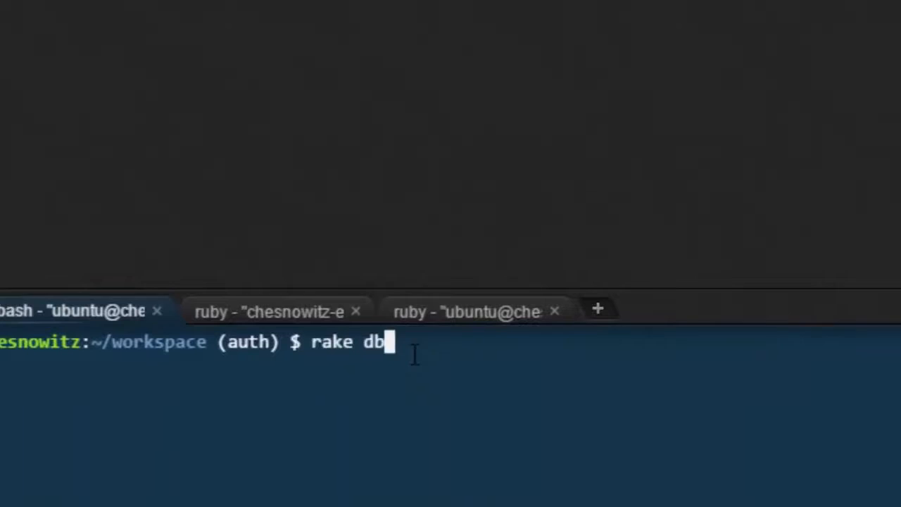
- Run rake db:drop db:create db:migrate in the bash terminal to reset the database
text(:dr)
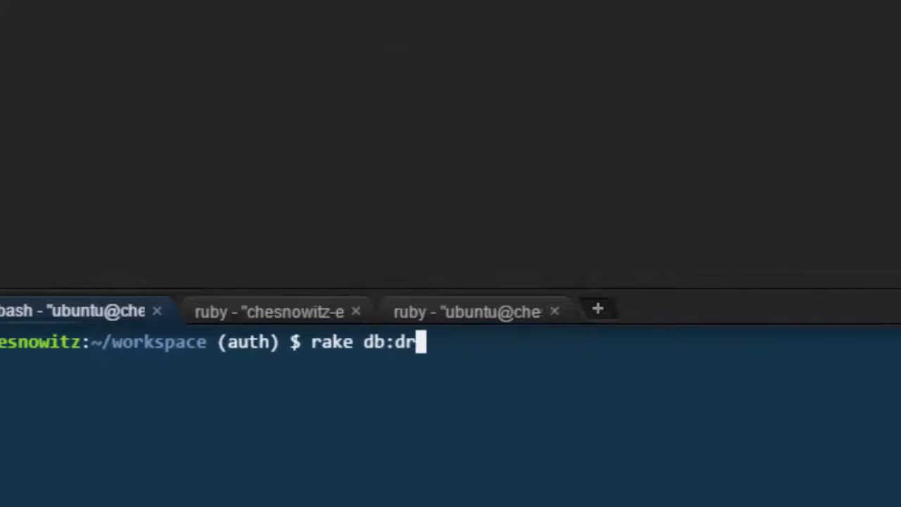
text(op db)
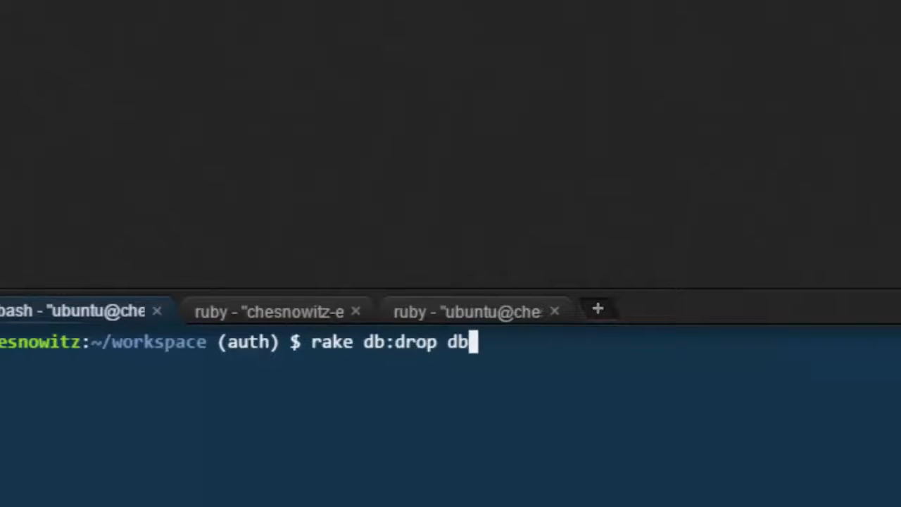
text(:create)
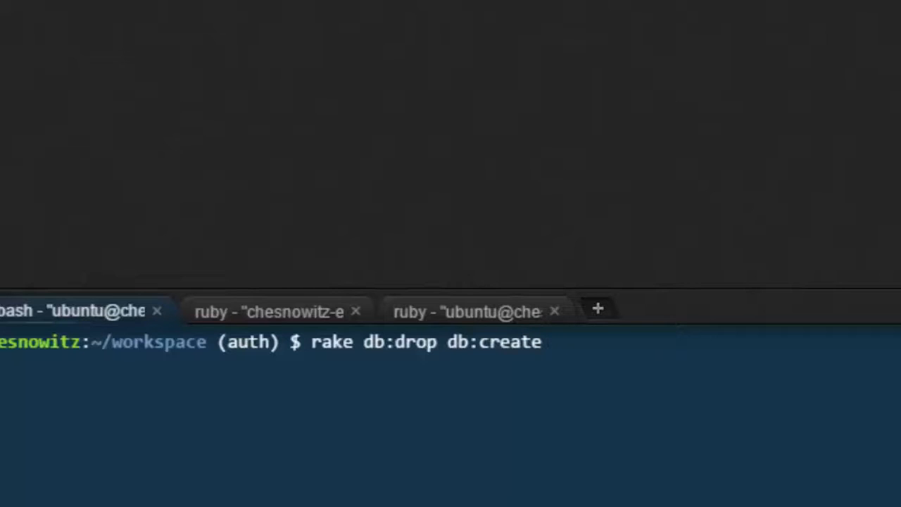
text(db)
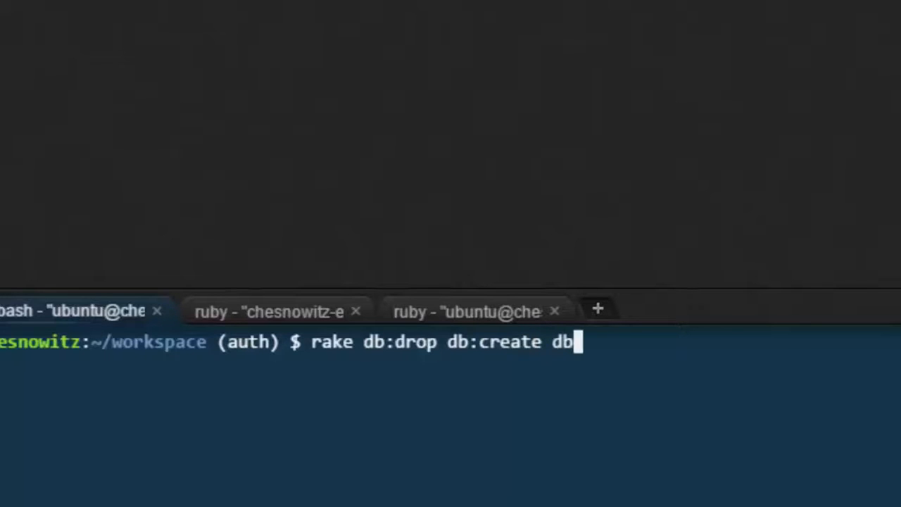
text(mig)
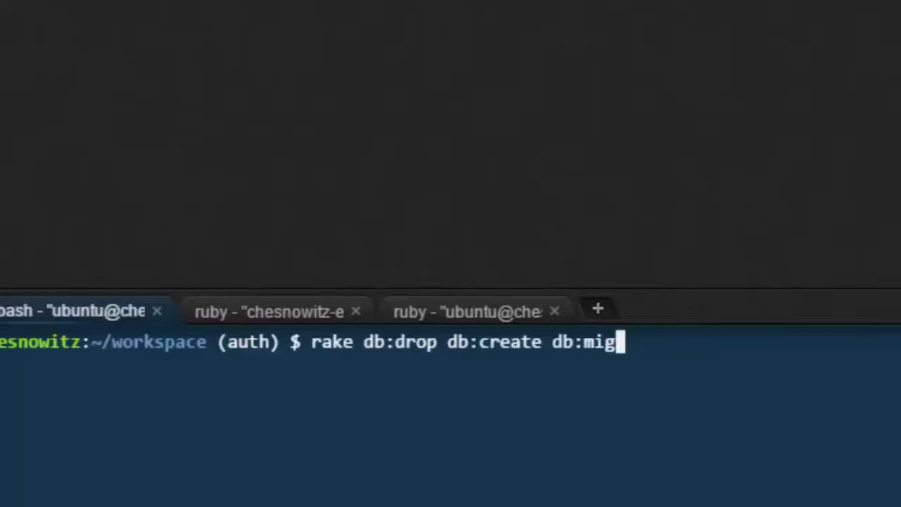
text(rate)
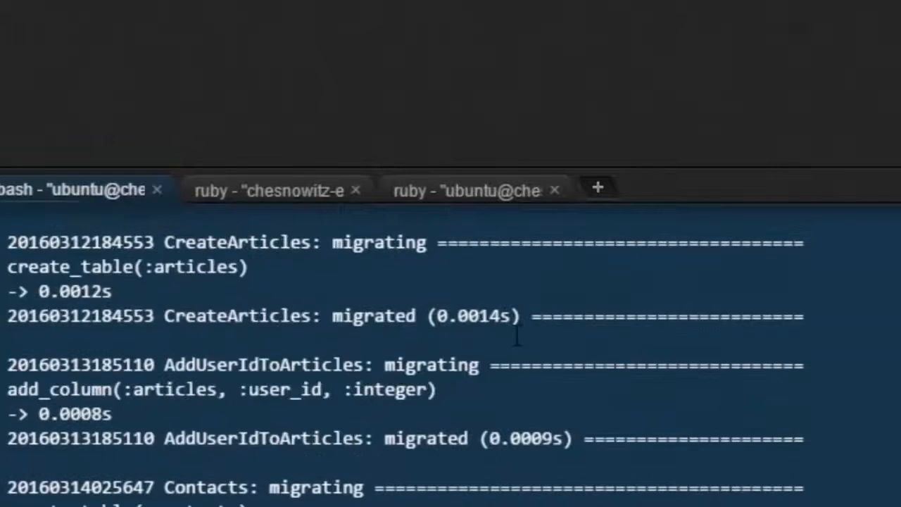
- Scroll the terminal output to confirm the articles, user id, contacts and comments migrations ran
scroll(down, 3)
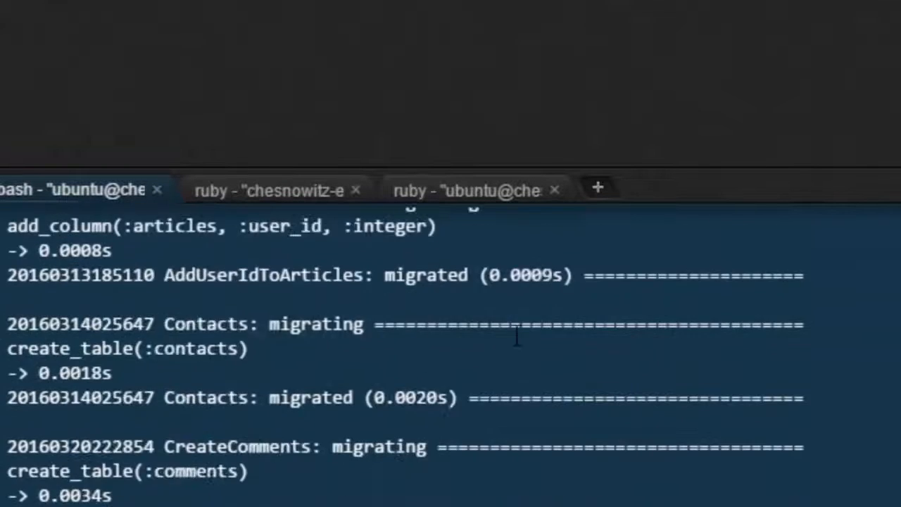
scroll(down, 3)
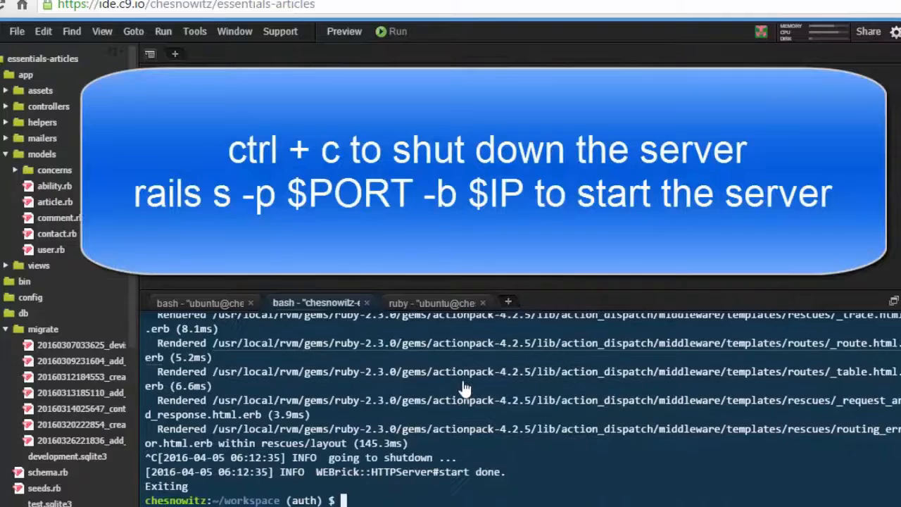
- Restart the app with rails server -p $PORT -b $IP
text(rails server -p $PORT -b $IP)
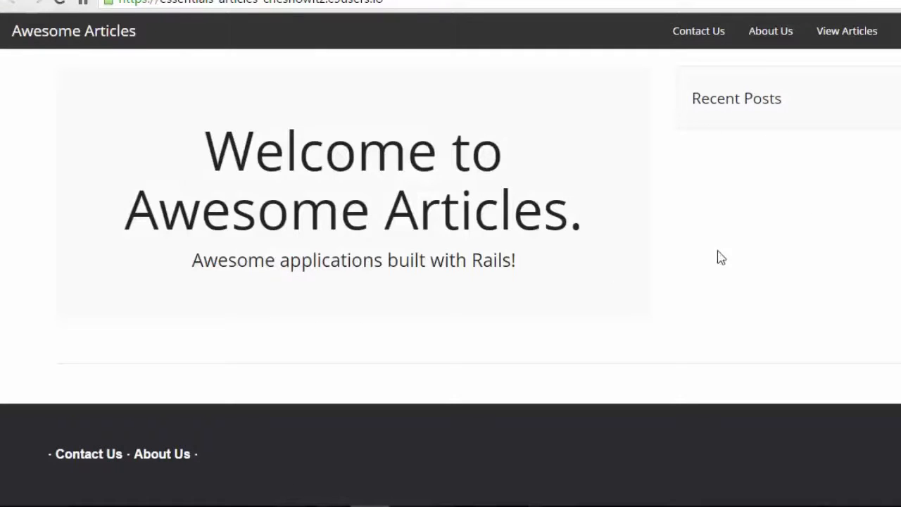
mouse_move(648, 193)
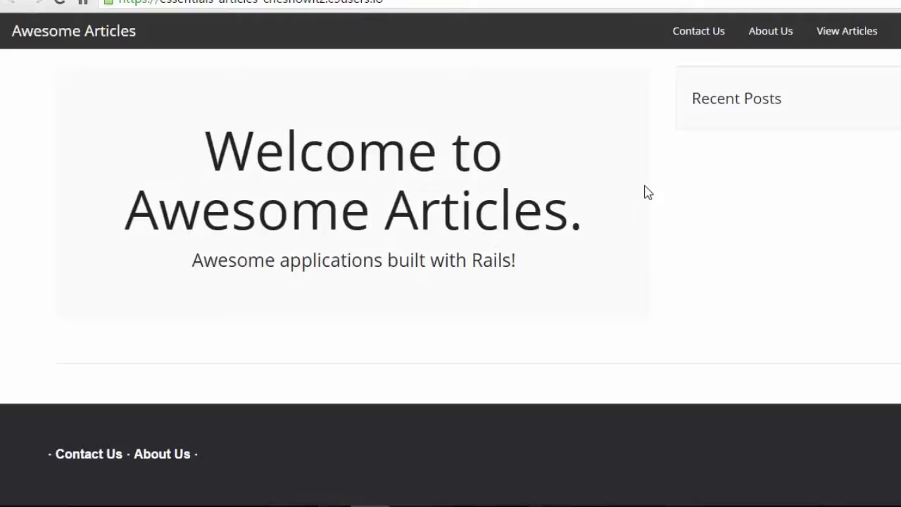
mouse_move(700, 214)
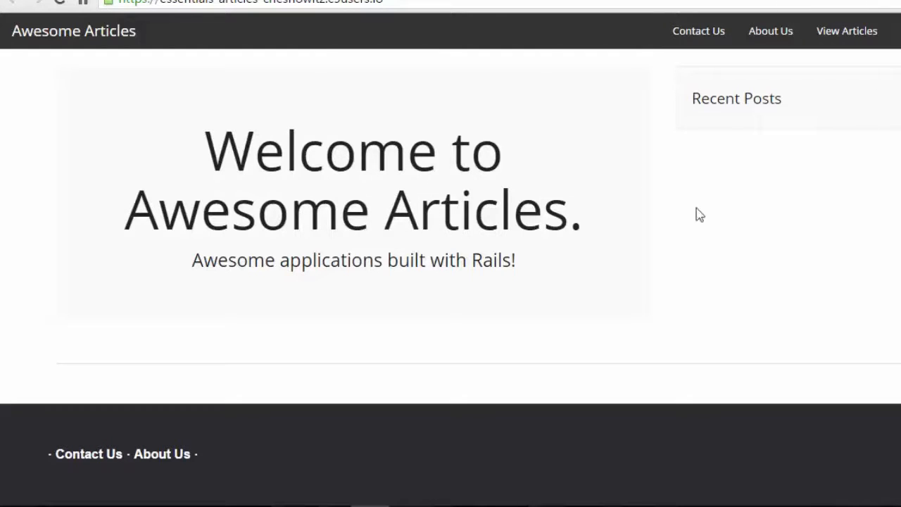
mouse_move(690, 125)
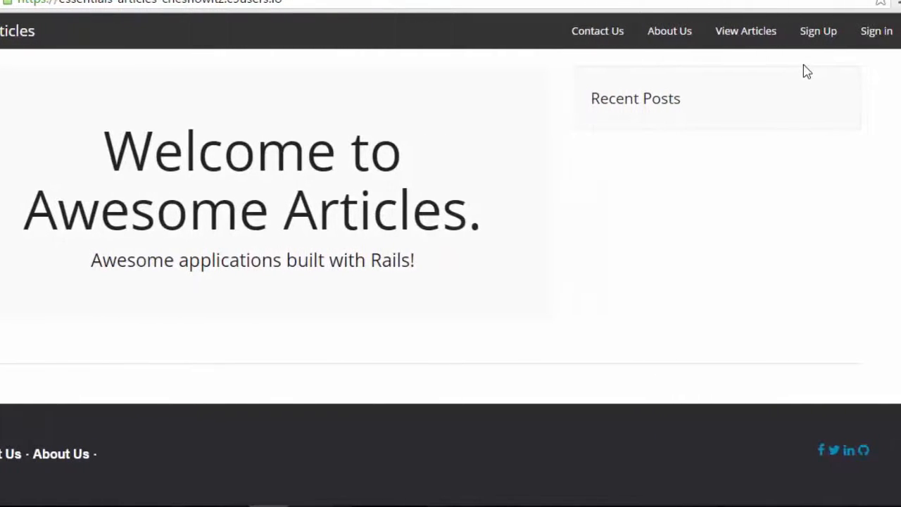
mouse_move(773, 68)
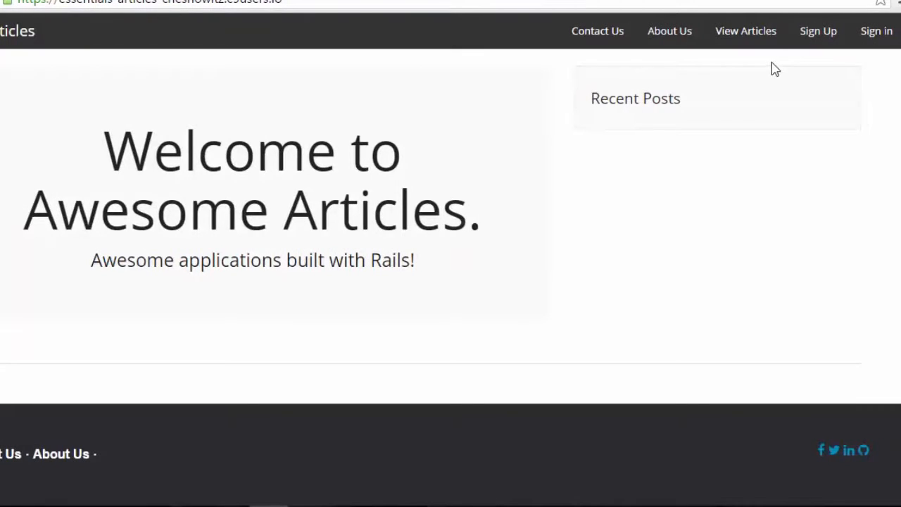
mouse_move(813, 72)
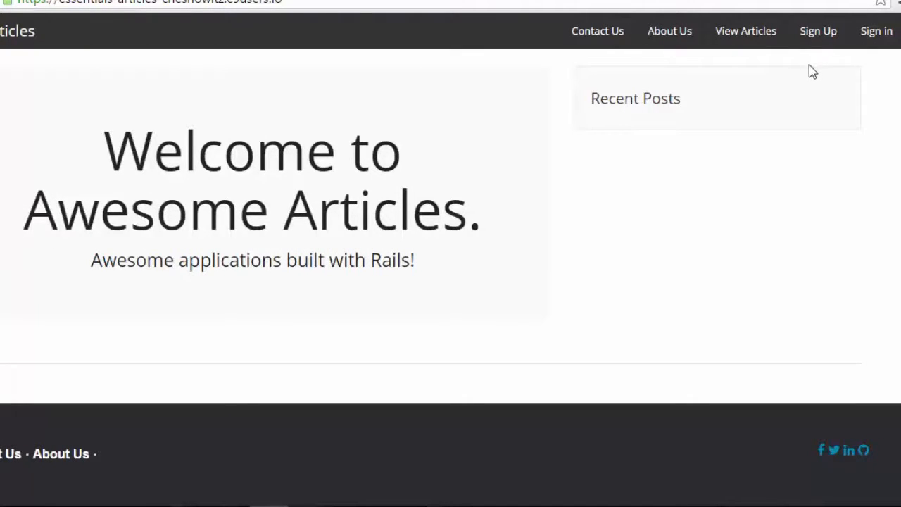
mouse_move(831, 80)
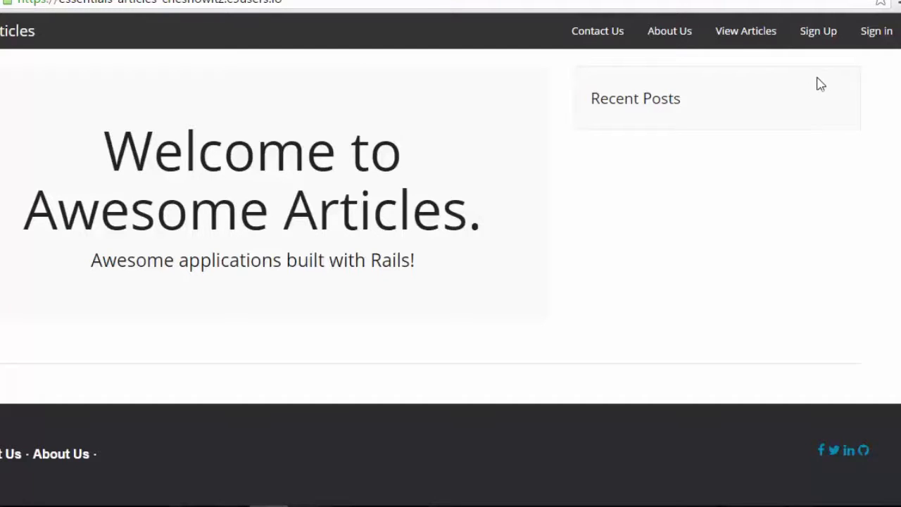
- Go to the Sign Up page from the navbar of the reset home page
click(818, 31)
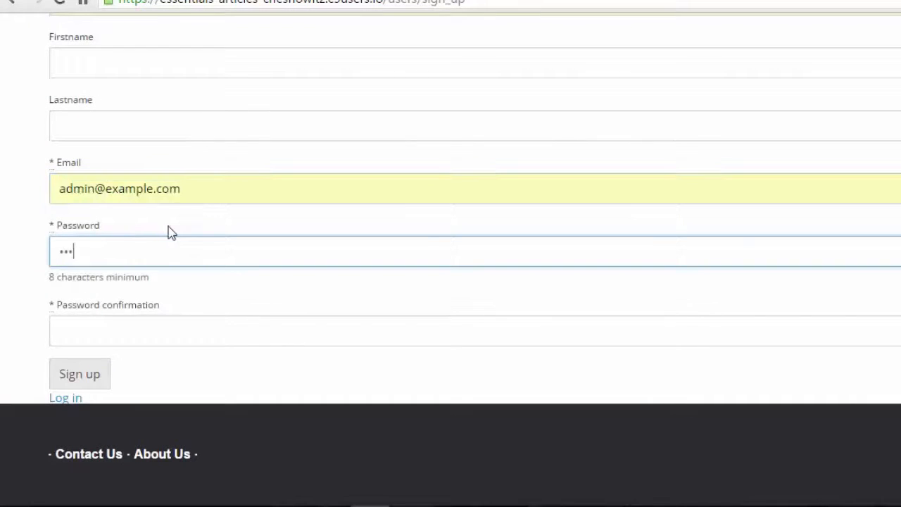
- Register the admin, user1 and user2 accounts, landing on the empty articles page
click(79, 374)
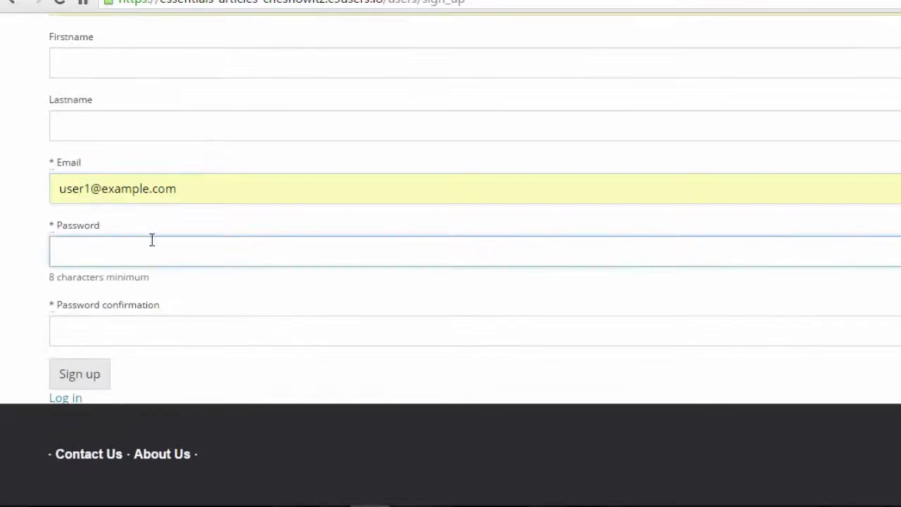
click(79, 374)
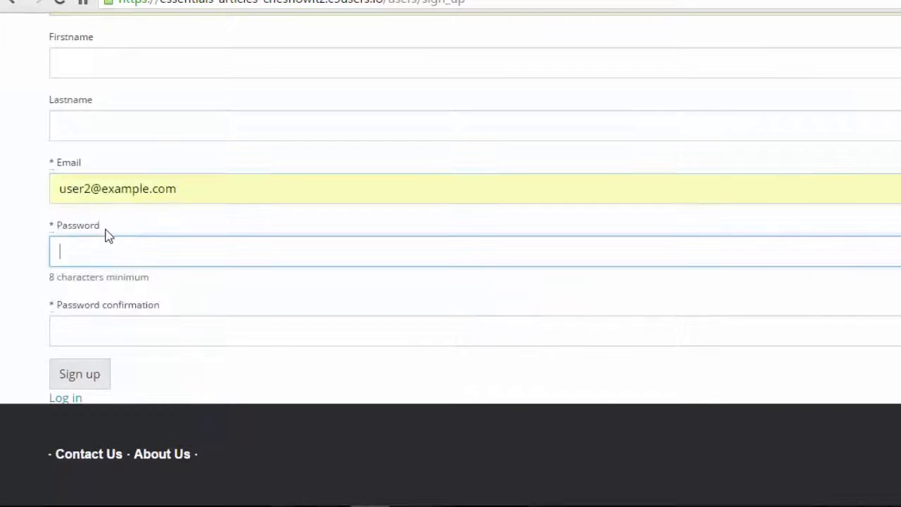
click(79, 373)
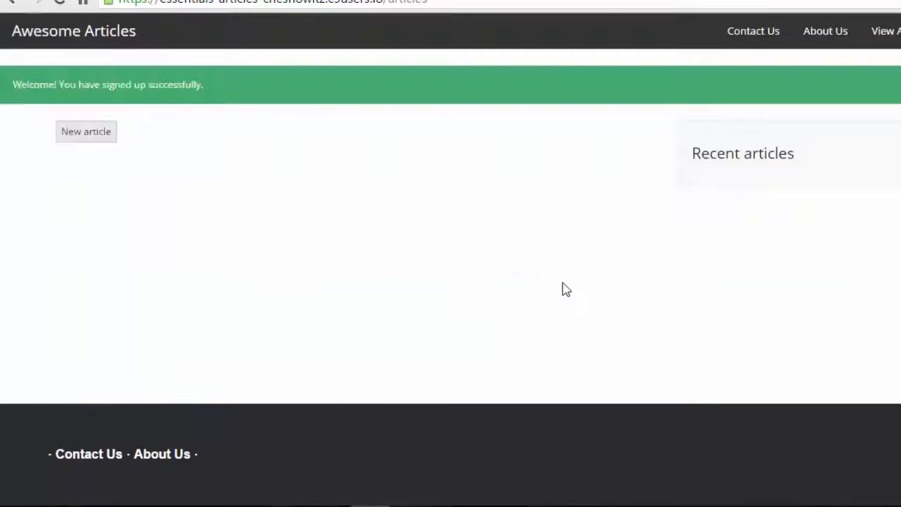
mouse_move(605, 157)
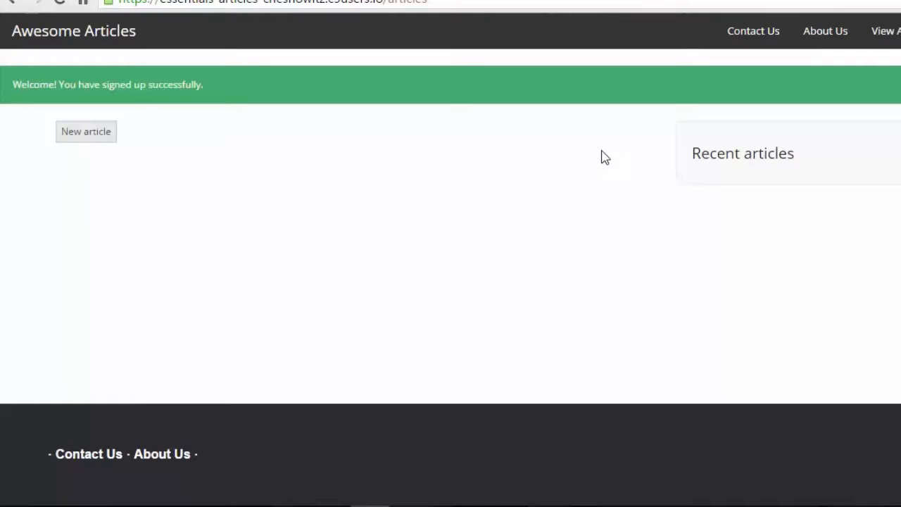
mouse_move(618, 156)
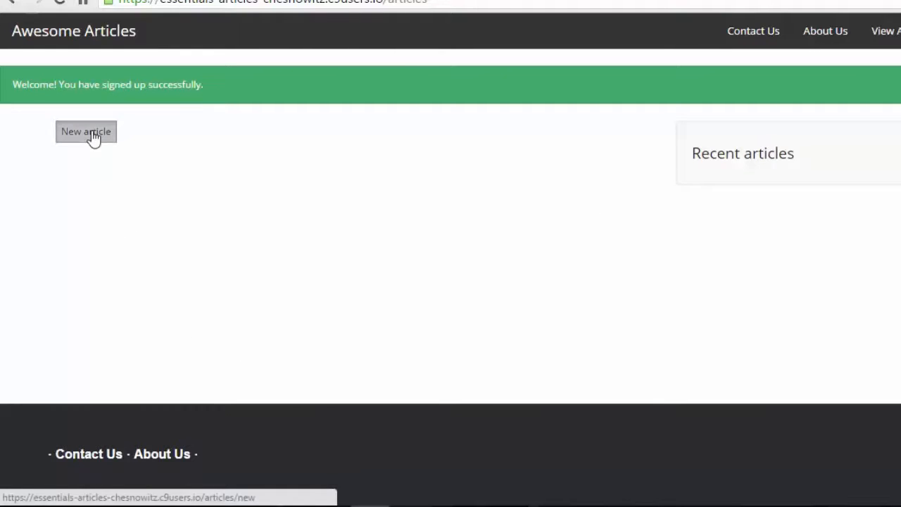
- Create an article titled "this is user 2" with that phrase repeated as its body
click(85, 132)
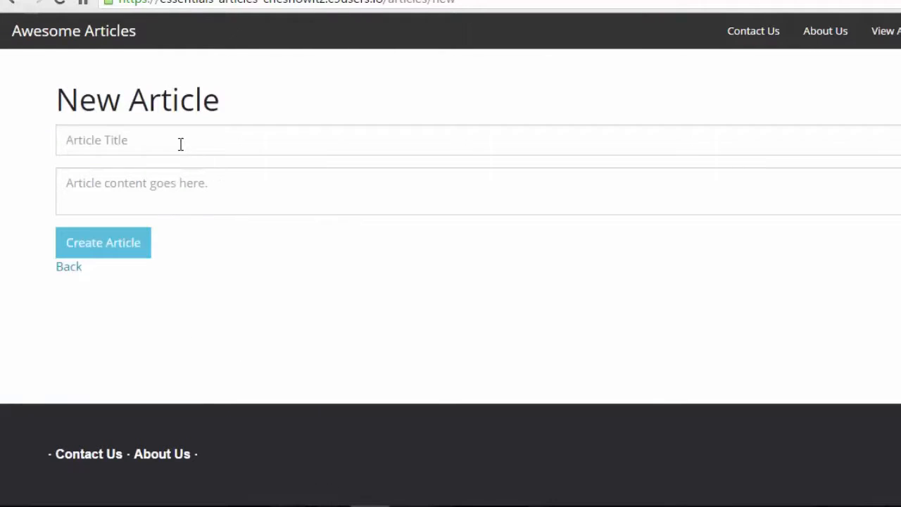
text(t)
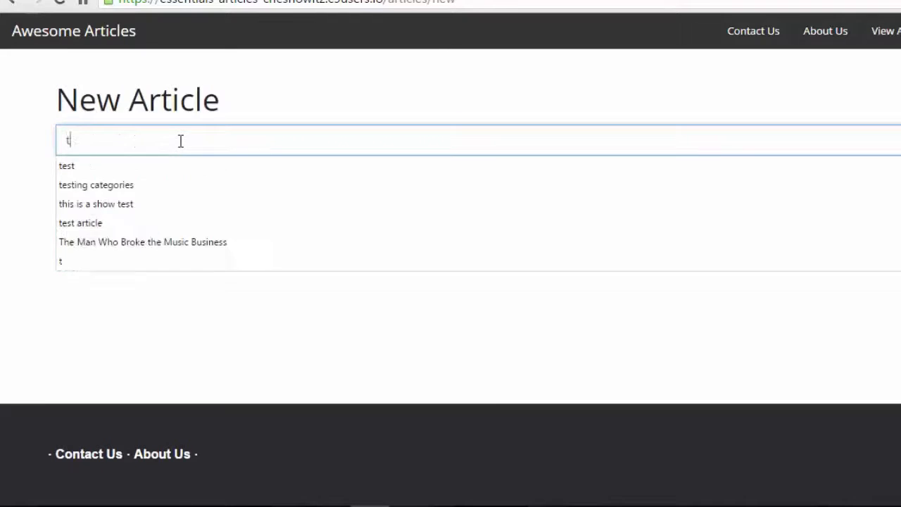
text(his is user 2)
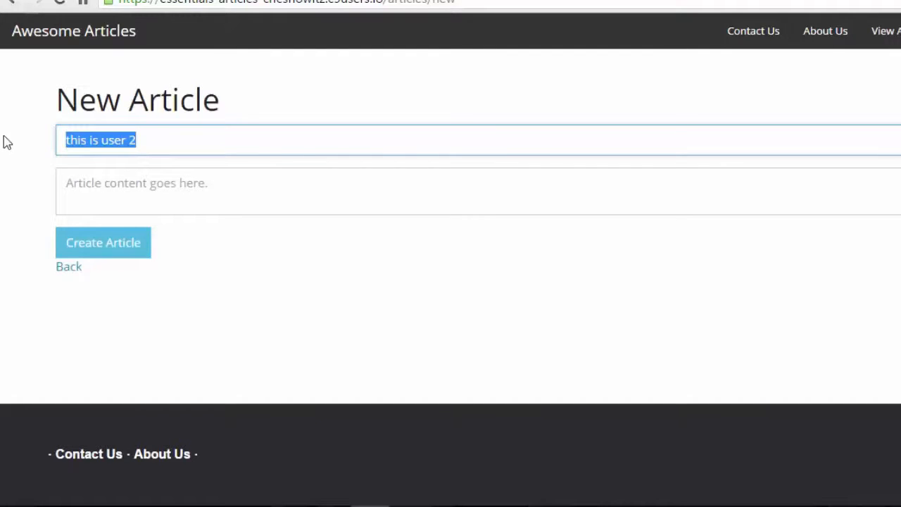
click(153, 191)
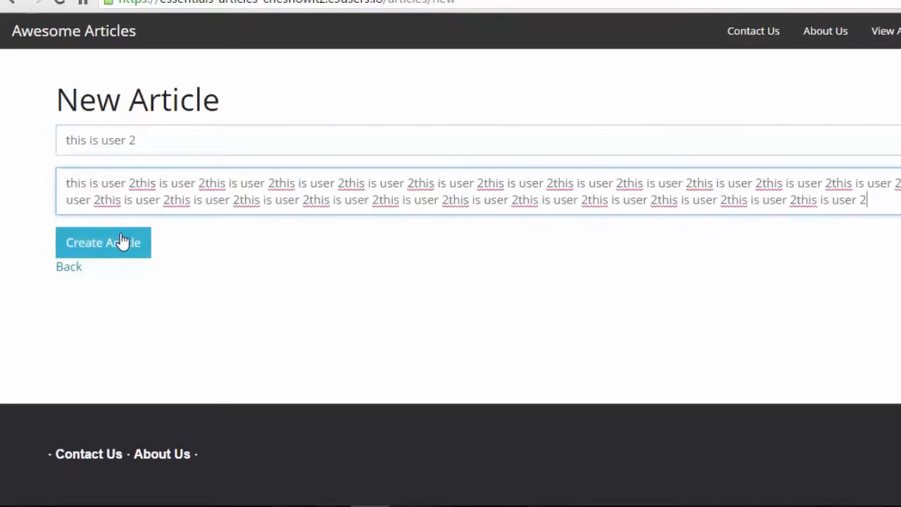
click(103, 243)
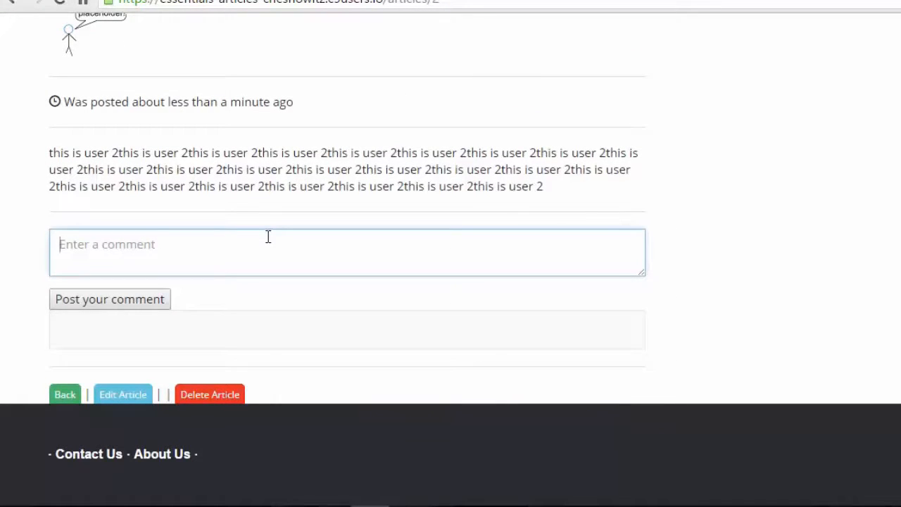
- Post the comment "user 2 says hi" on the "this is user 2" article
text(user)
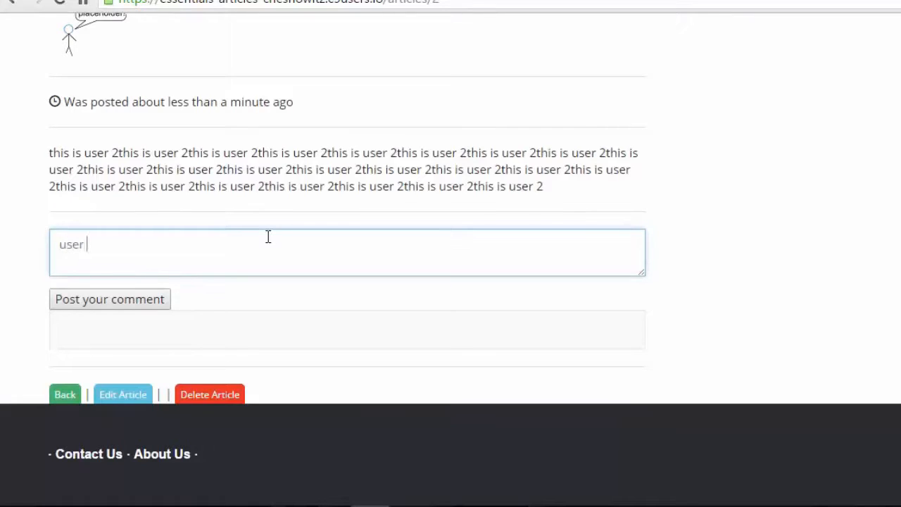
text(2 says hi)
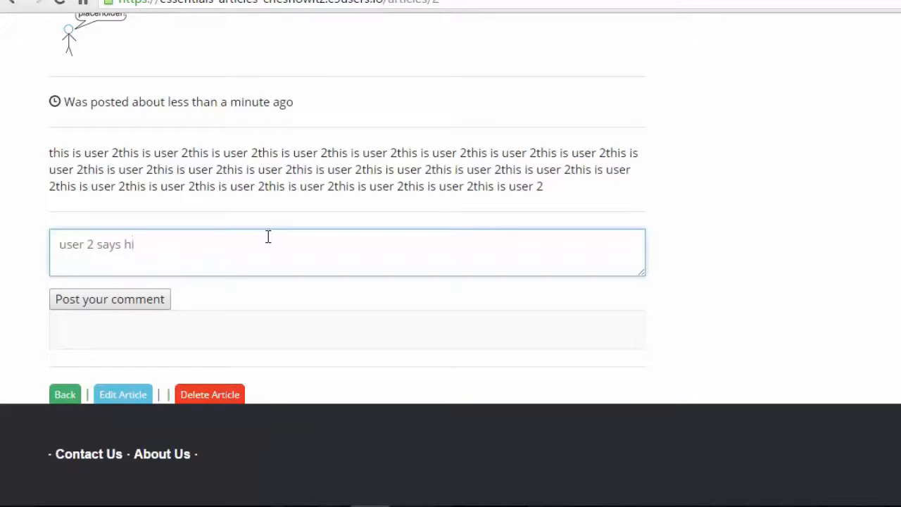
click(110, 299)
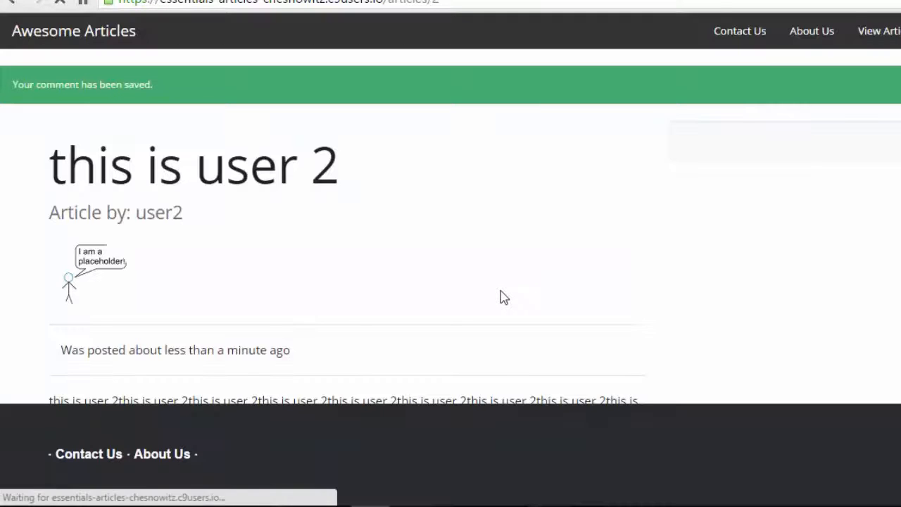
scroll(down, 3)
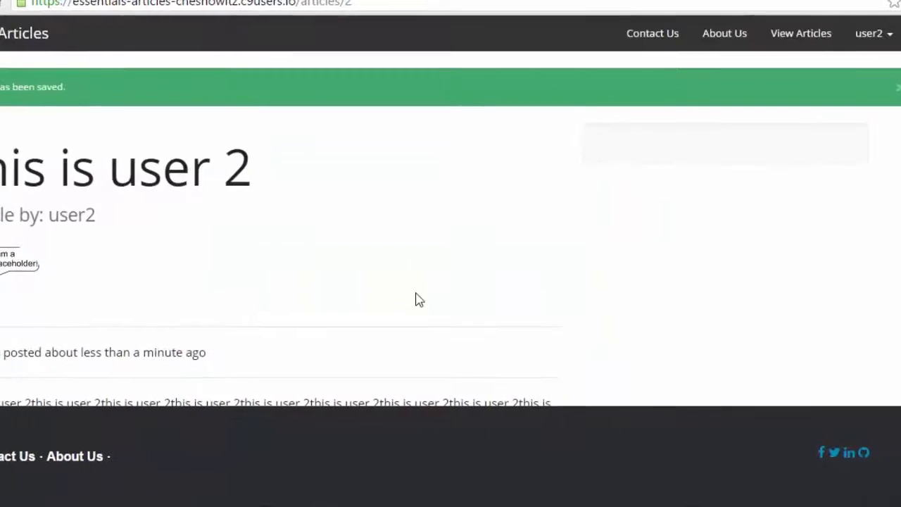
- Sign user2 out from the account dropdown and go to the Sign in page
click(867, 33)
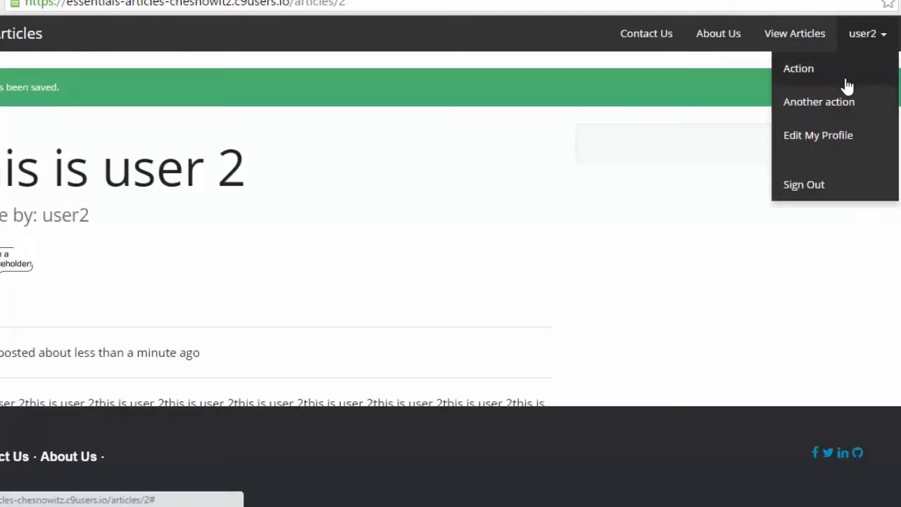
mouse_move(821, 188)
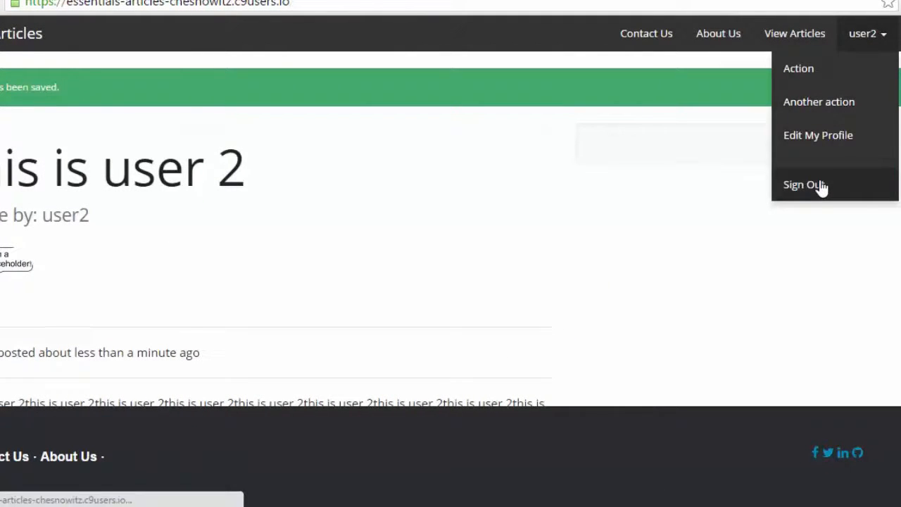
click(803, 185)
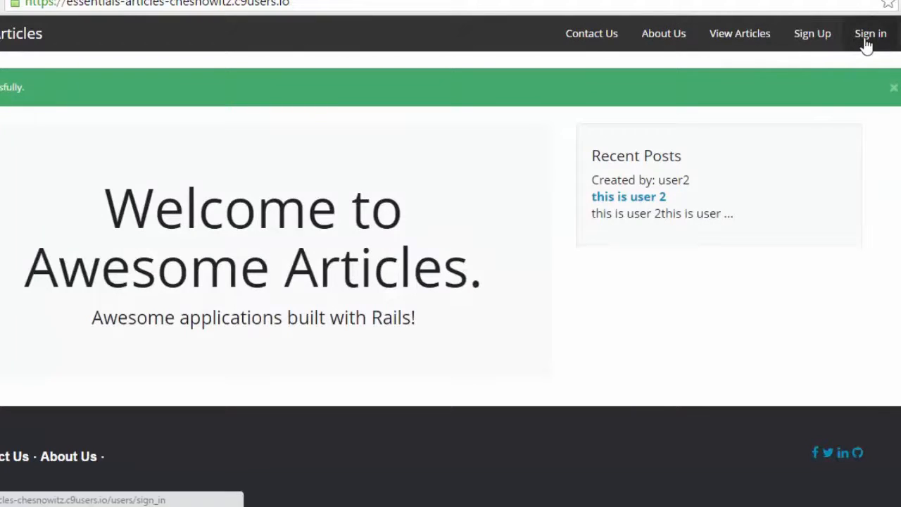
click(879, 33)
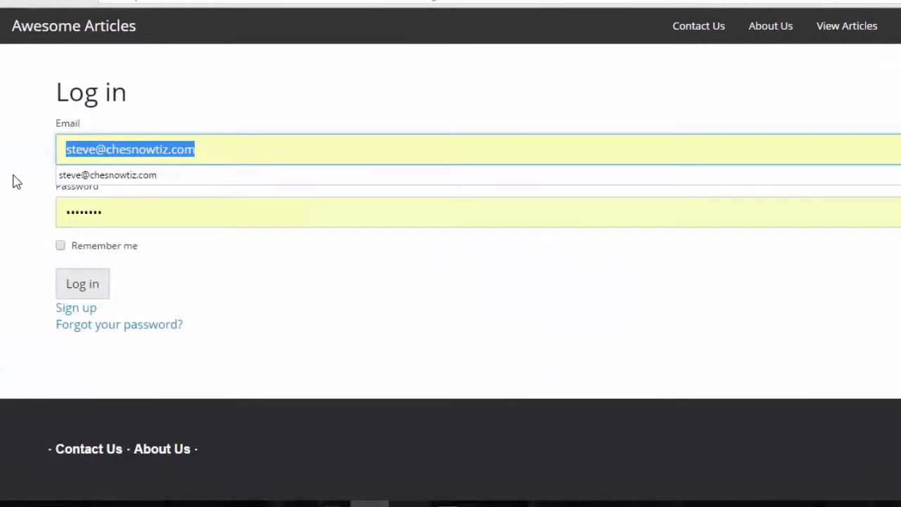
- Log in as user1 using the autofilled user1 email
text(user)
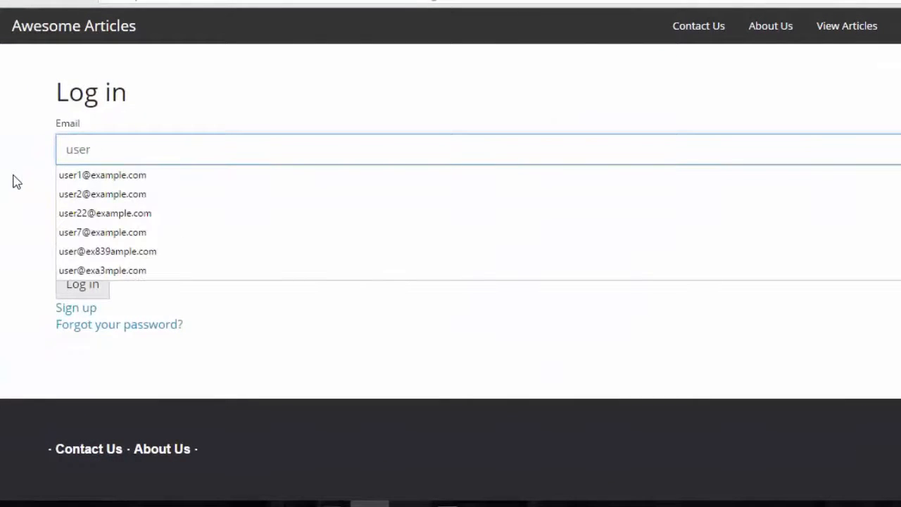
click(102, 174)
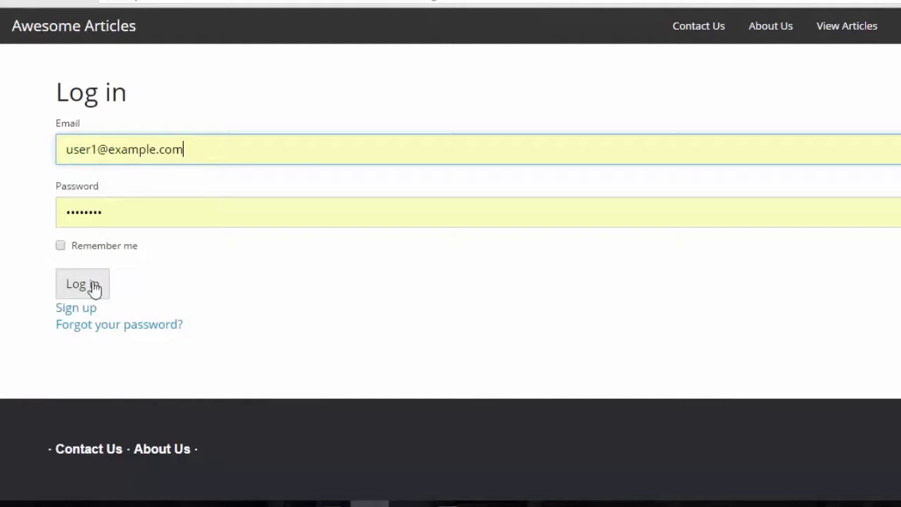
click(83, 283)
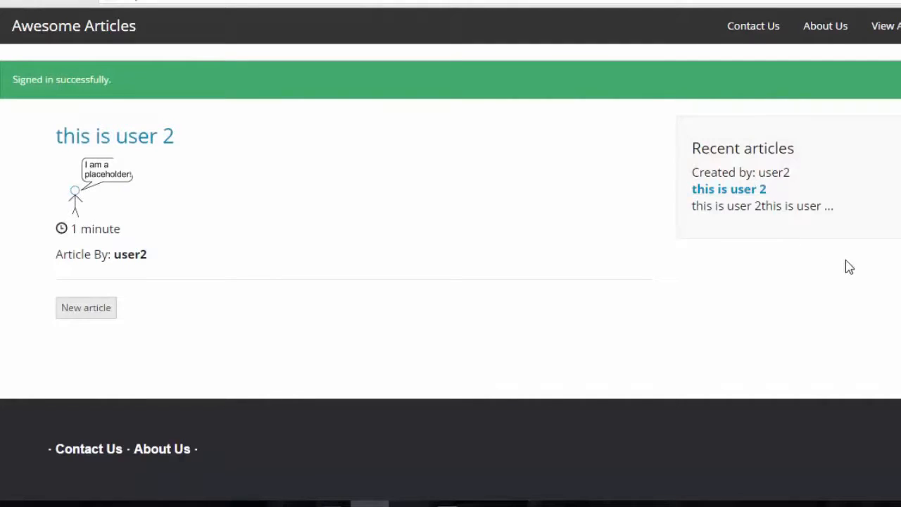
- Post the comment "user 1" on user2's article, below the "user 2 says hi" comment
click(115, 136)
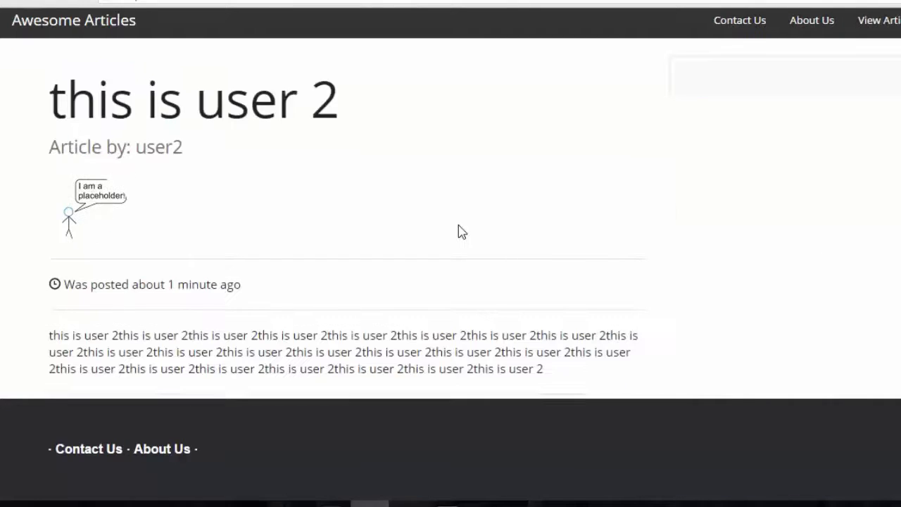
scroll(down, 3)
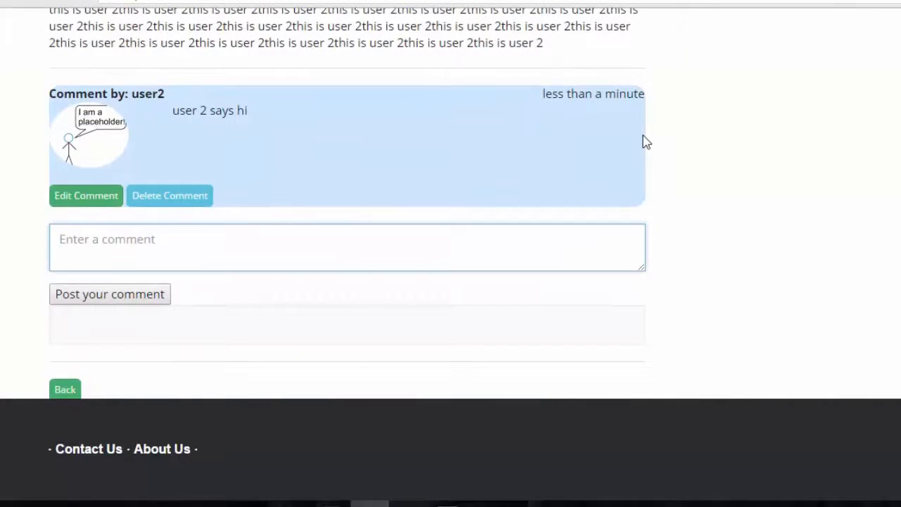
text(us)
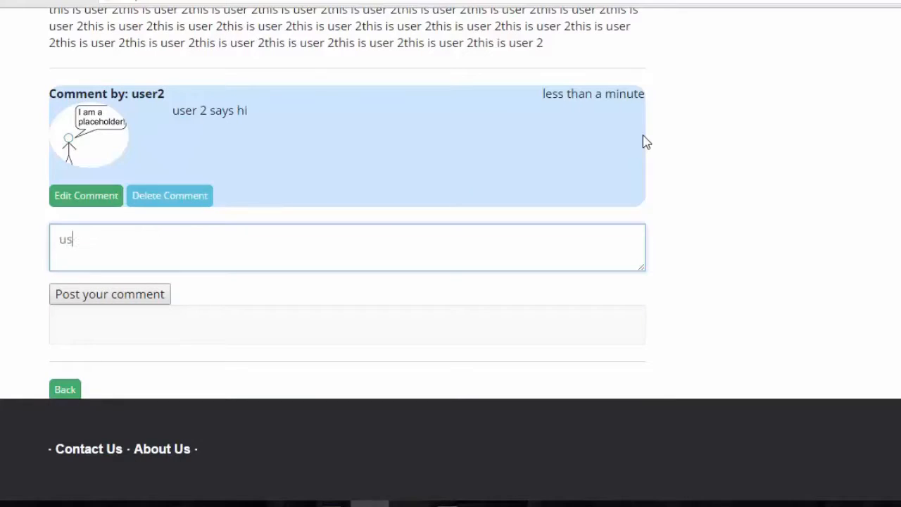
text(user 1)
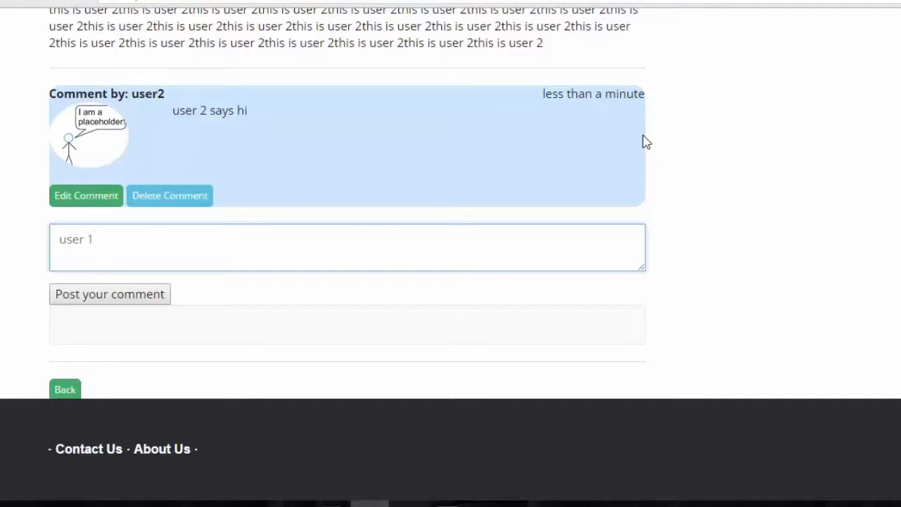
mouse_move(502, 299)
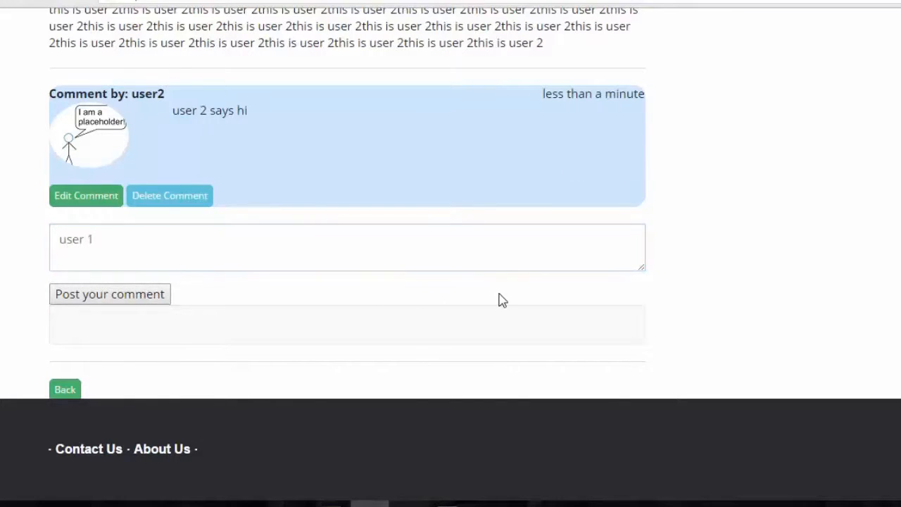
click(109, 294)
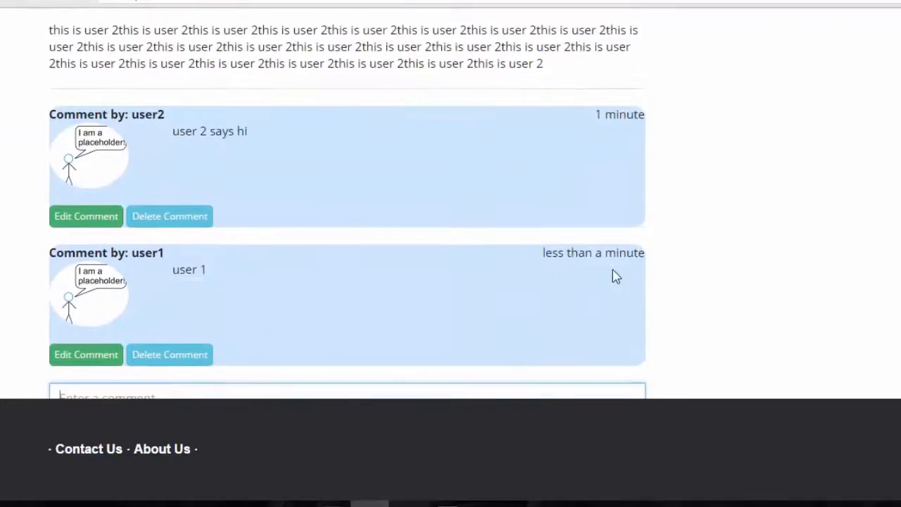